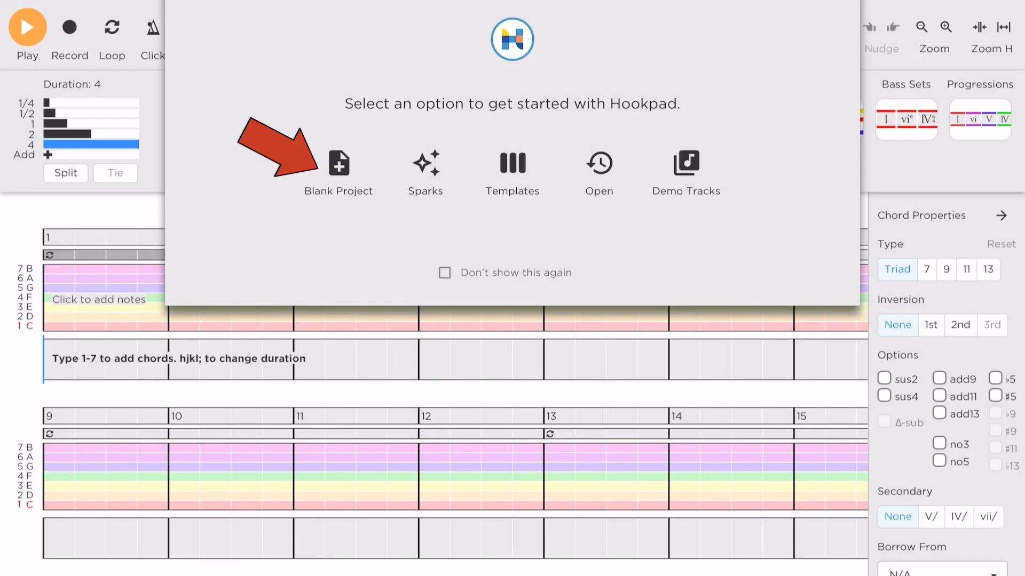
Step: Start a blank project, hide the Chord Properties panel and fit all eight bars on screen
left_click(338, 164)
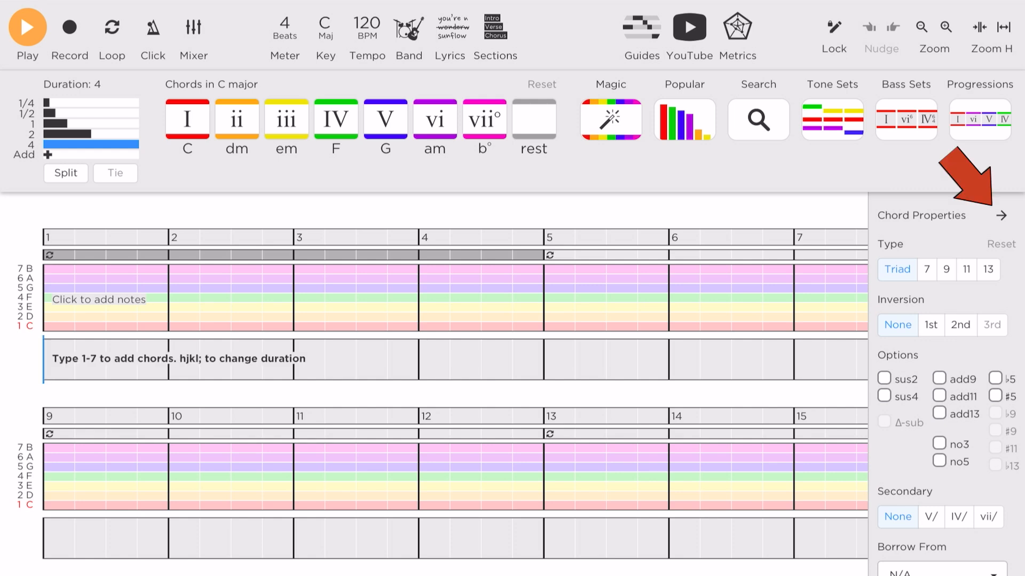
left_click(1002, 214)
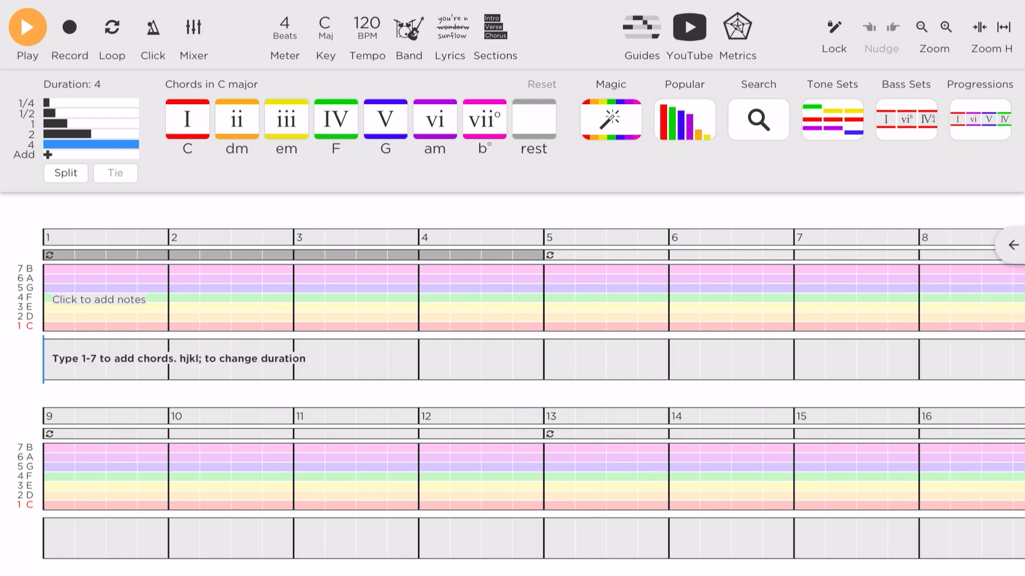
left_click(992, 28)
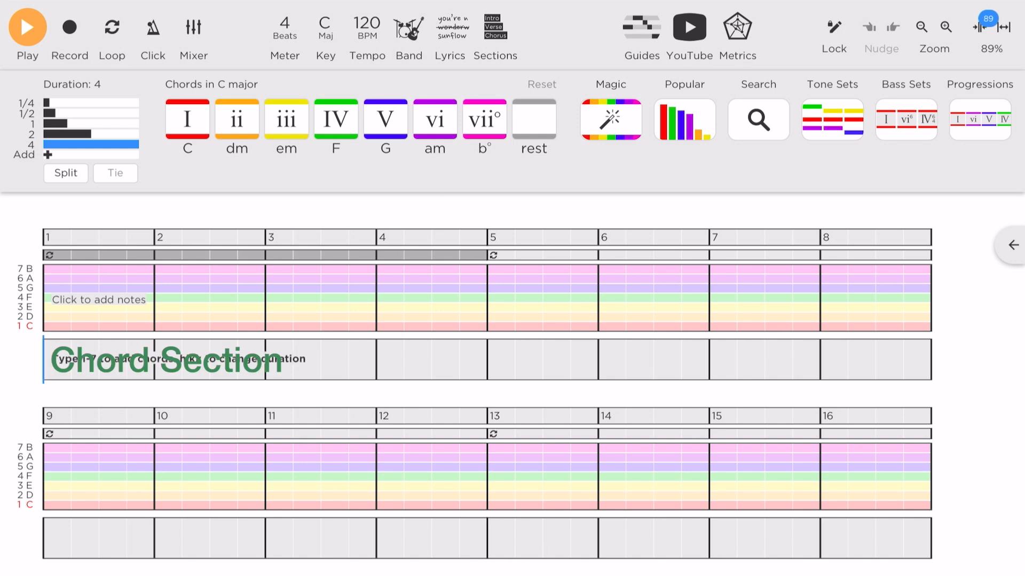
Step: Enter I–vi–IV–V twice across bars 1–8, undoing the misplaced V chord
left_click(187, 118)
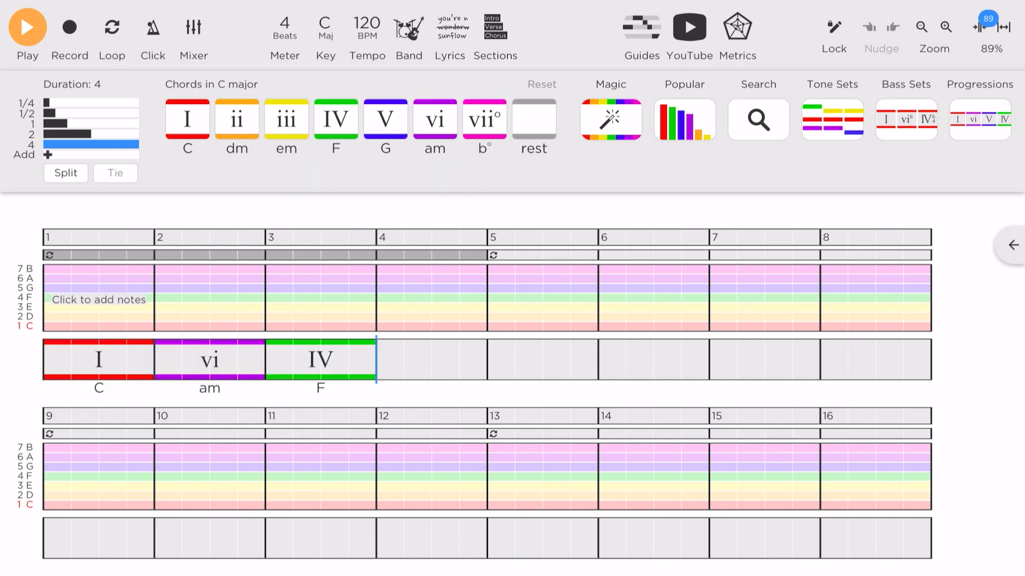
left_click(385, 119)
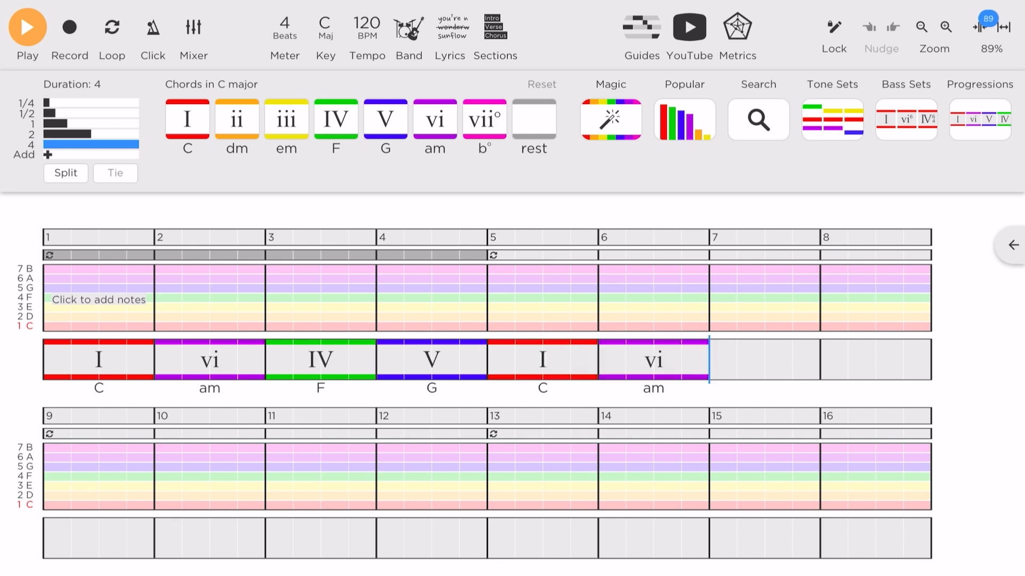
left_click(385, 118)
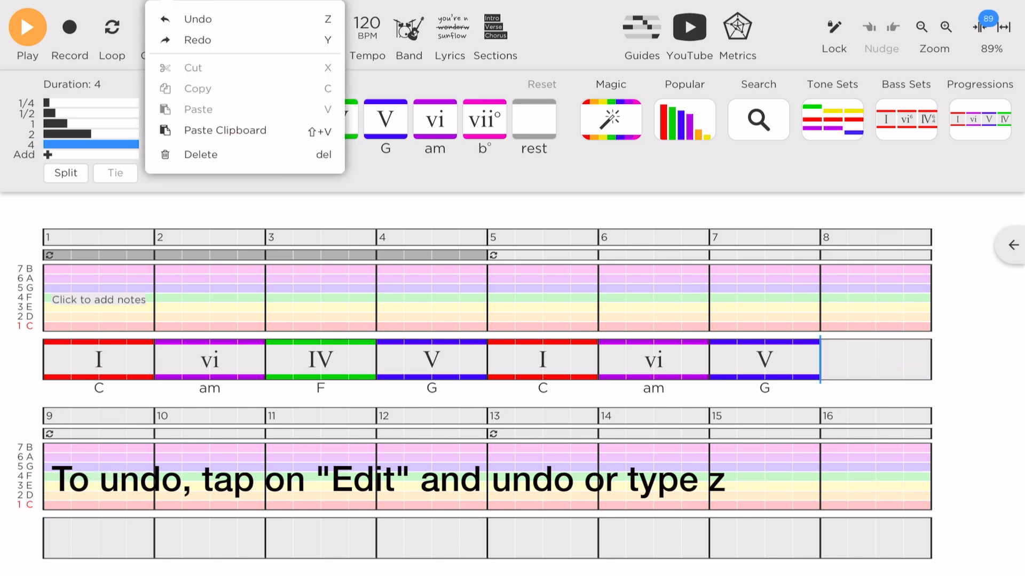
left_click(197, 18)
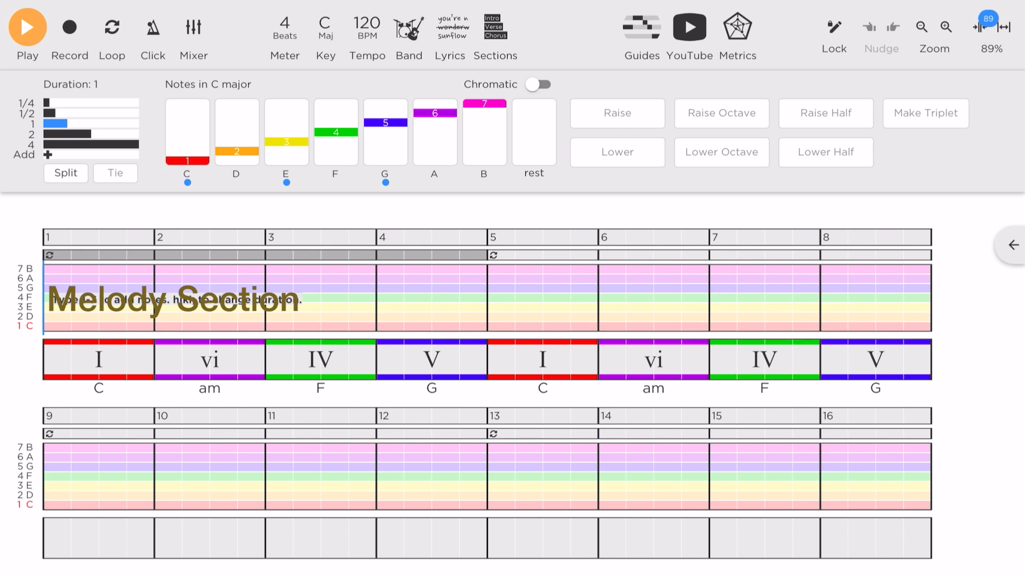
Step: Begin the melody with a rest, C, a passing D and an E across bars 1–2
left_click(642, 27)
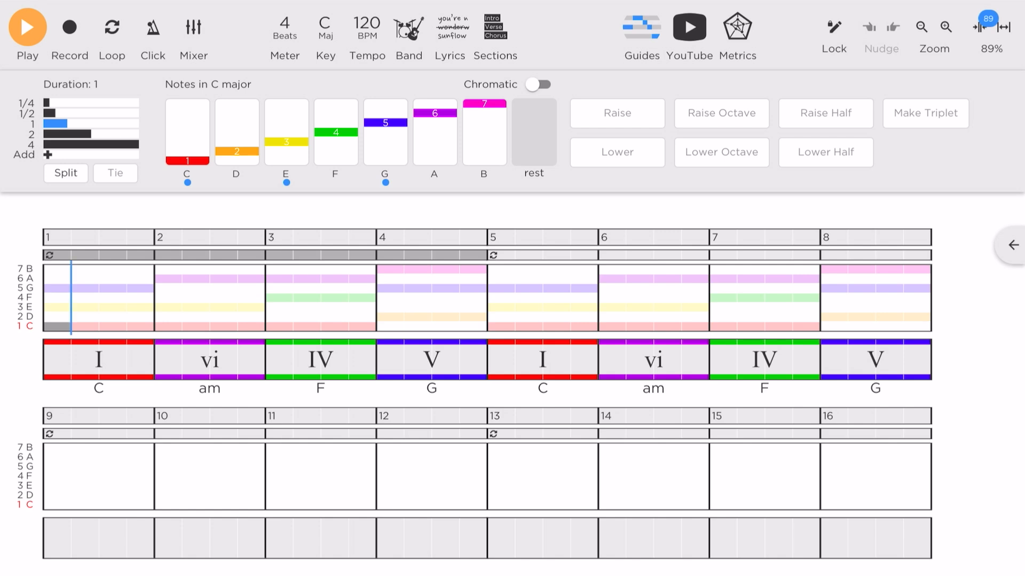
left_click(186, 130)
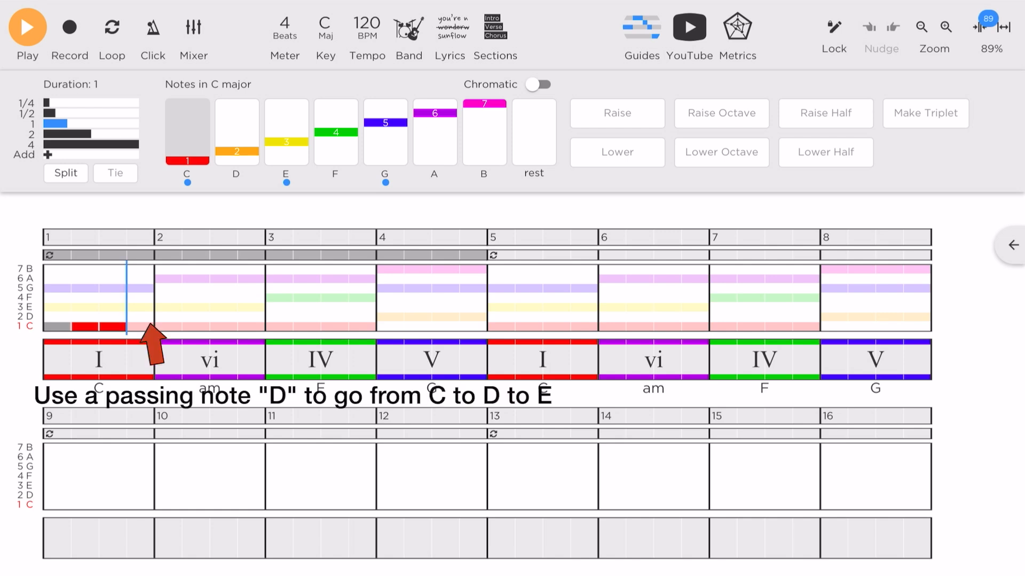
left_click(234, 131)
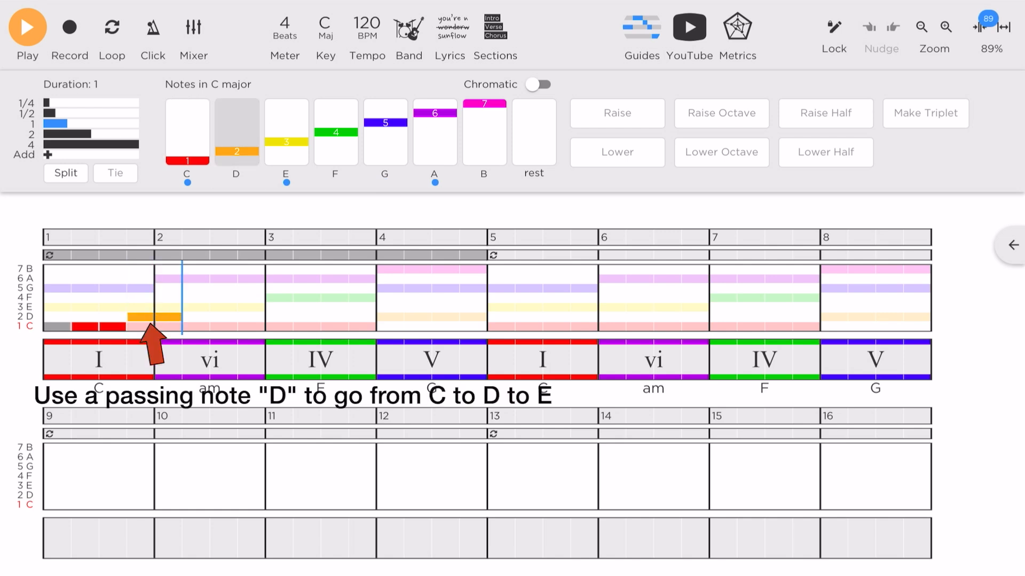
left_click(286, 132)
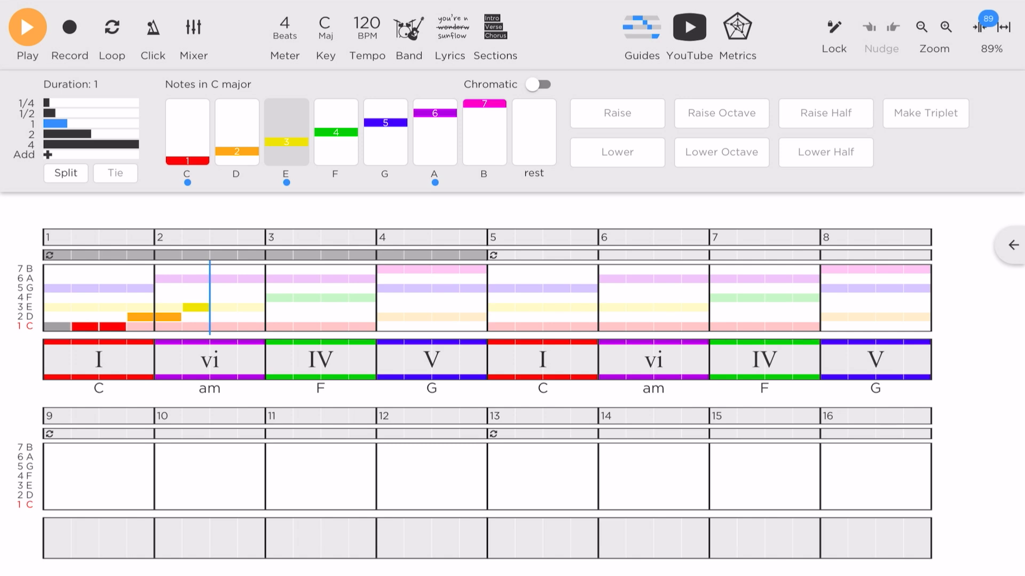
Step: Lengthen the bar-2 E note to three beats
left_click(945, 26)
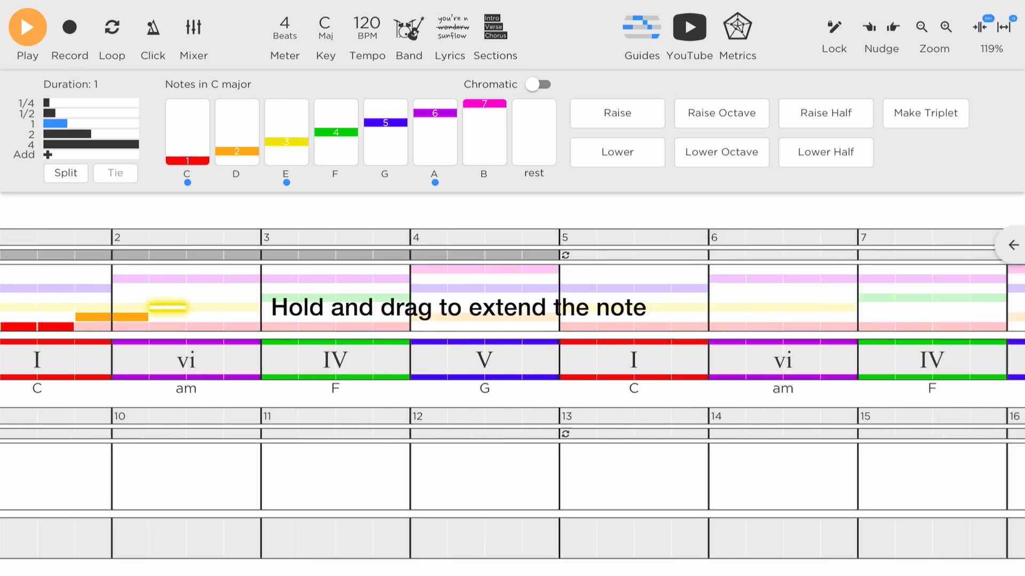
left_click(944, 27)
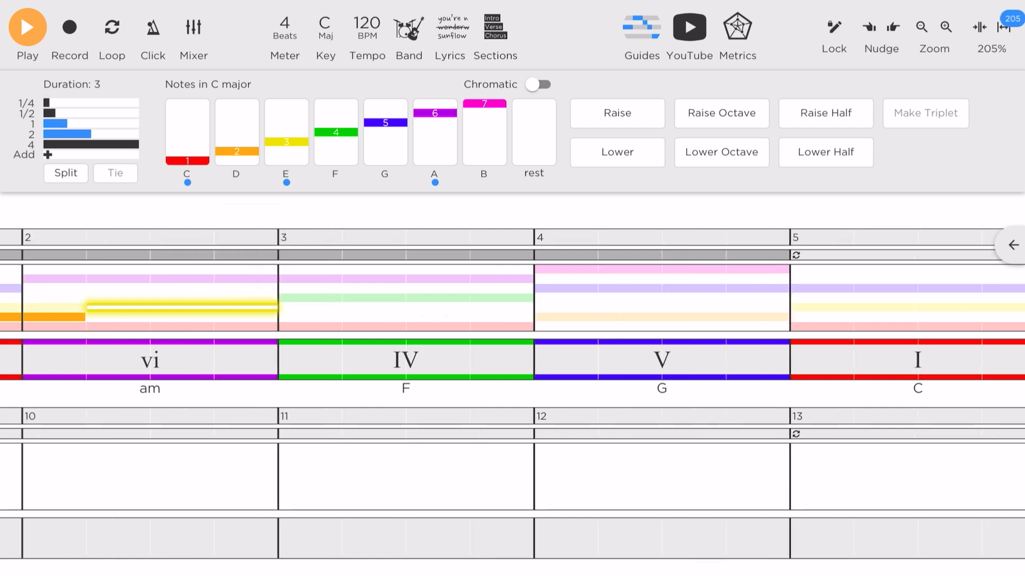
left_click(944, 28)
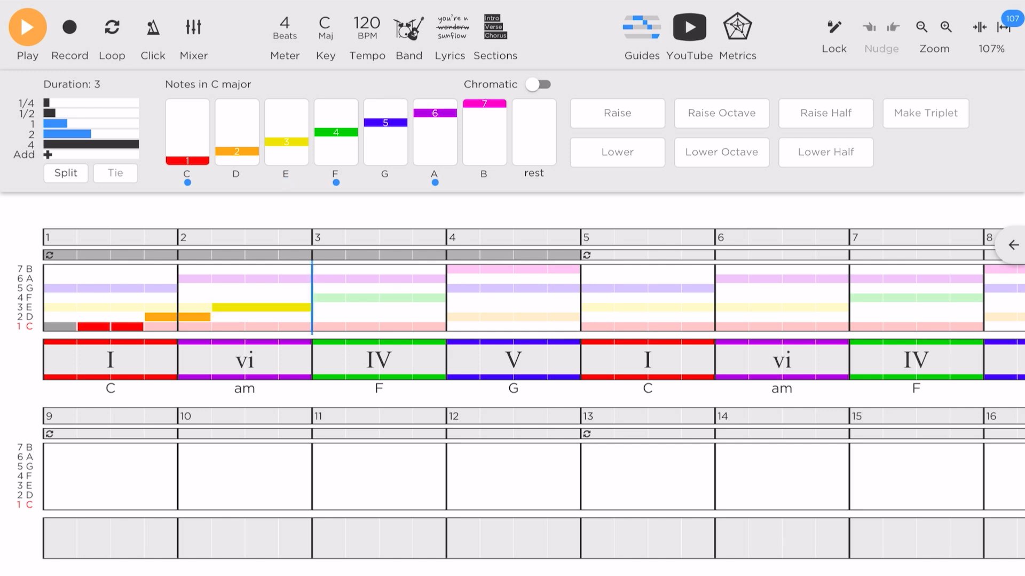
Step: Add F and E in bar 3, then a four-beat D filling bar 4
left_click(335, 132)
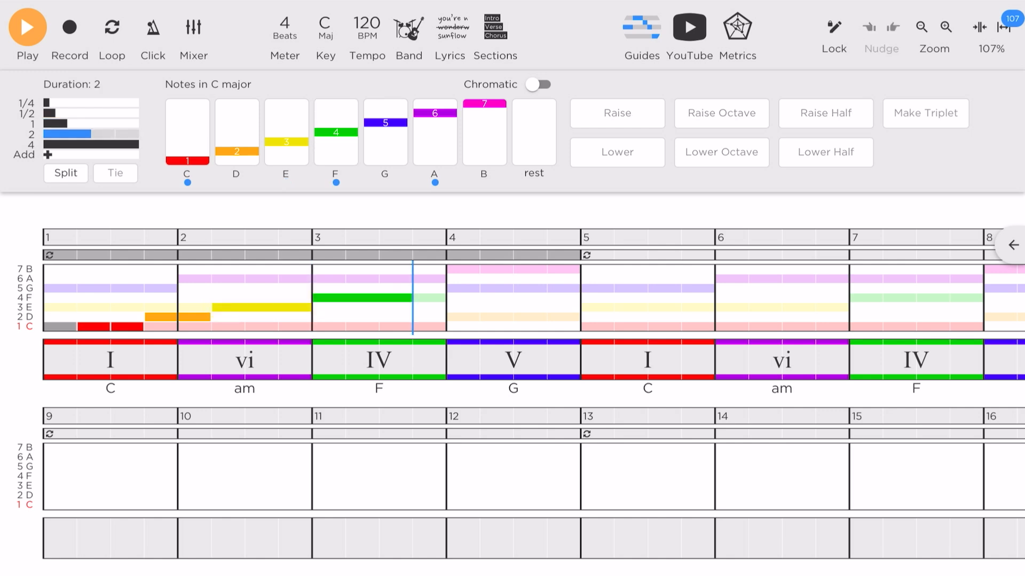
left_click(89, 145)
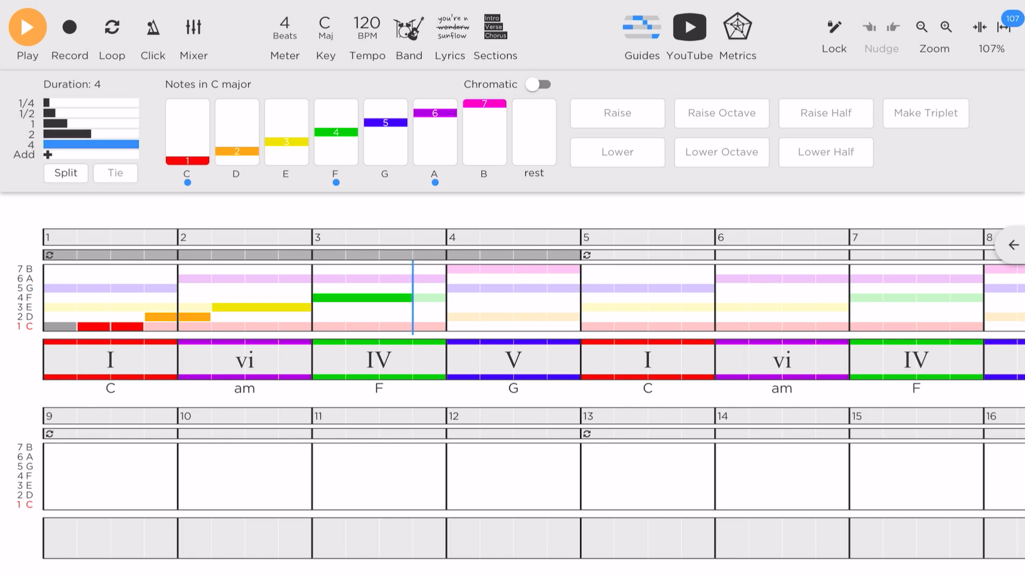
left_click(90, 124)
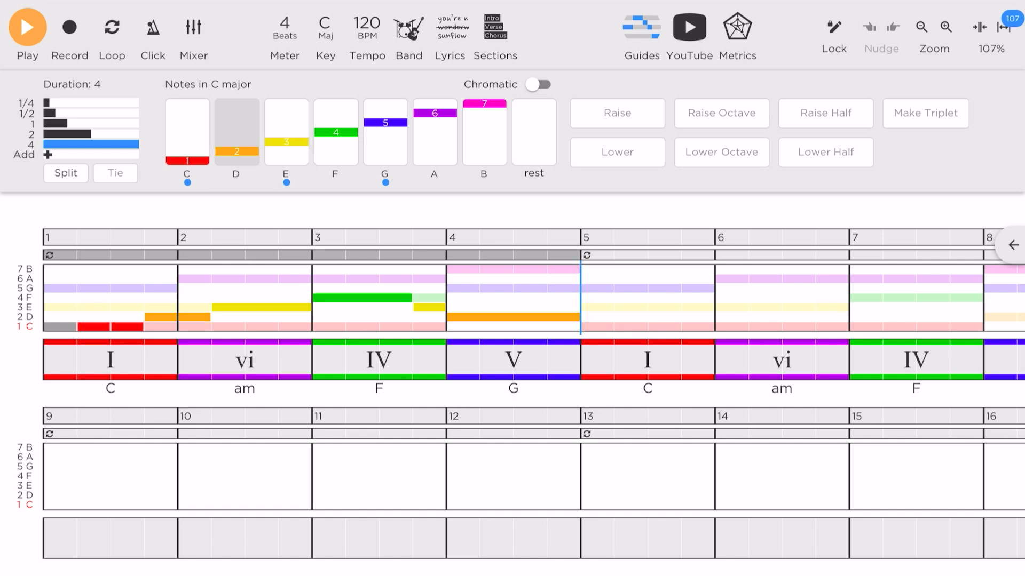
left_click(944, 28)
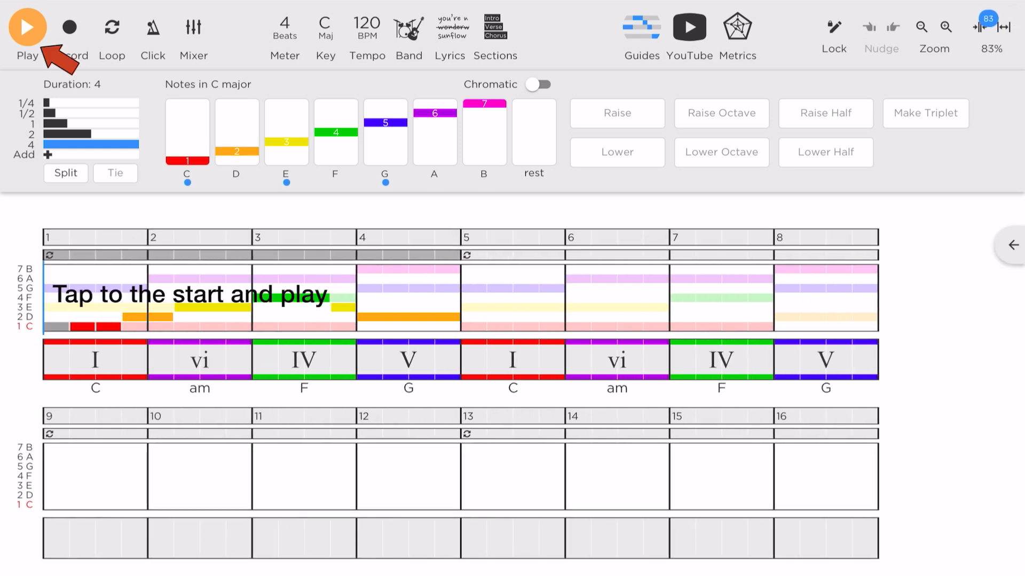
left_click(27, 27)
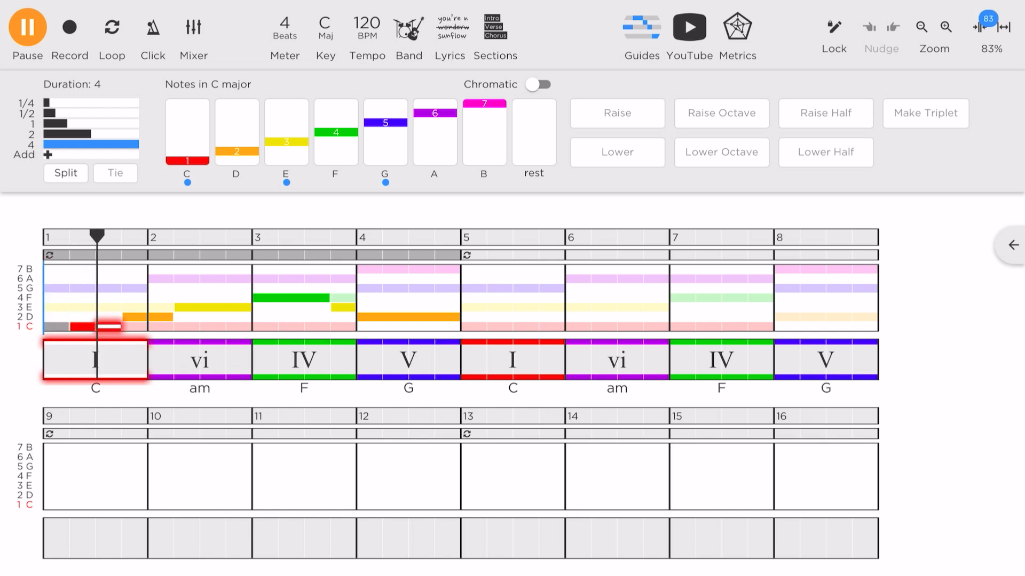
left_click(199, 359)
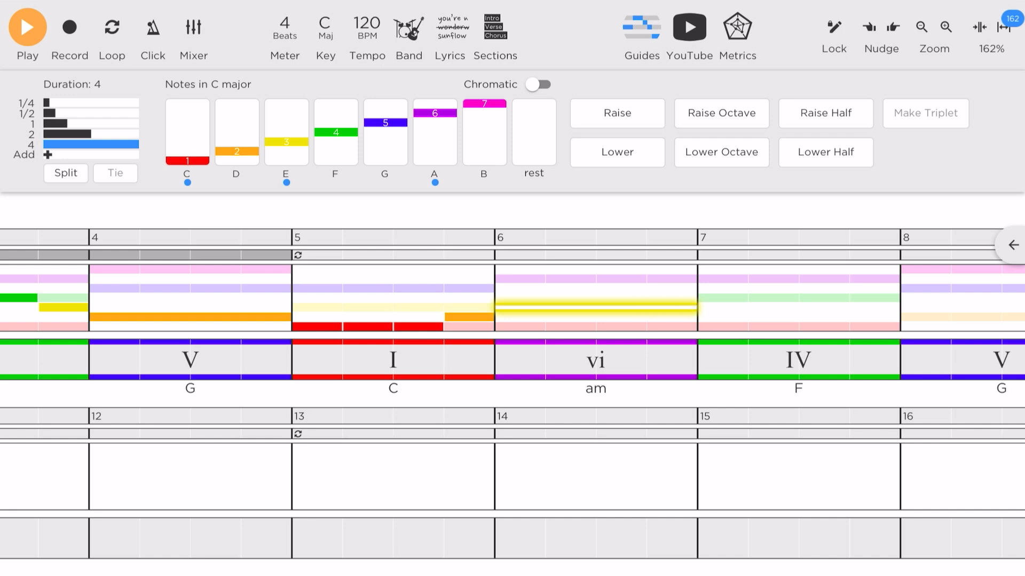
Step: Lengthen the bar-6 E, add another F in bar 7, and end with a whole-bar G in bar 8
left_click(945, 27)
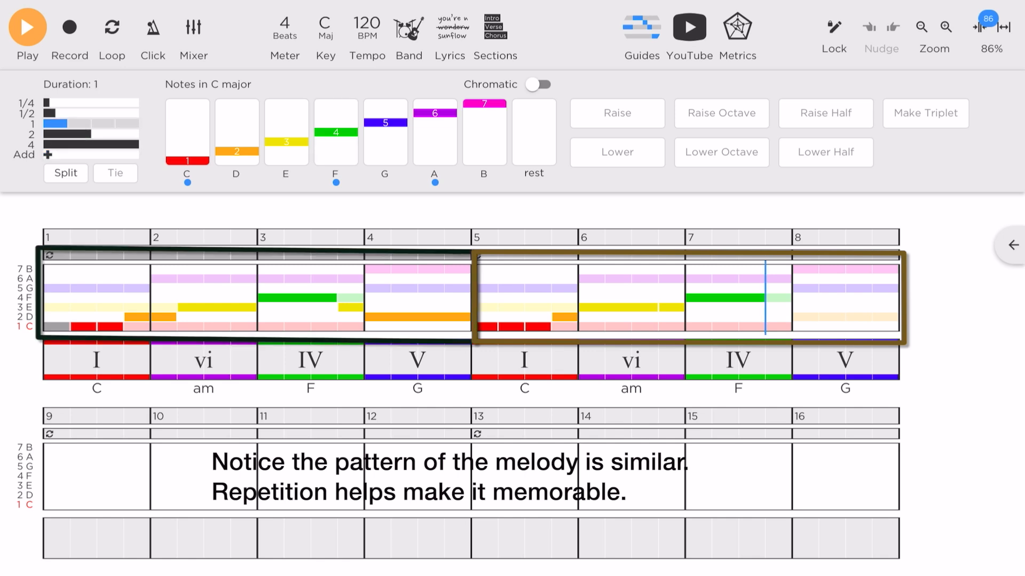
left_click(335, 131)
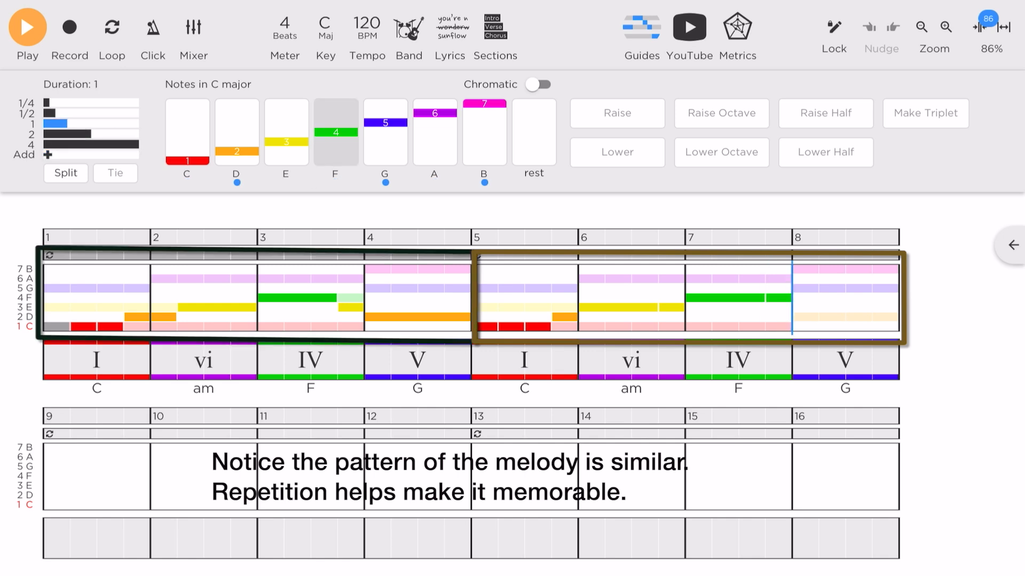
left_click(90, 148)
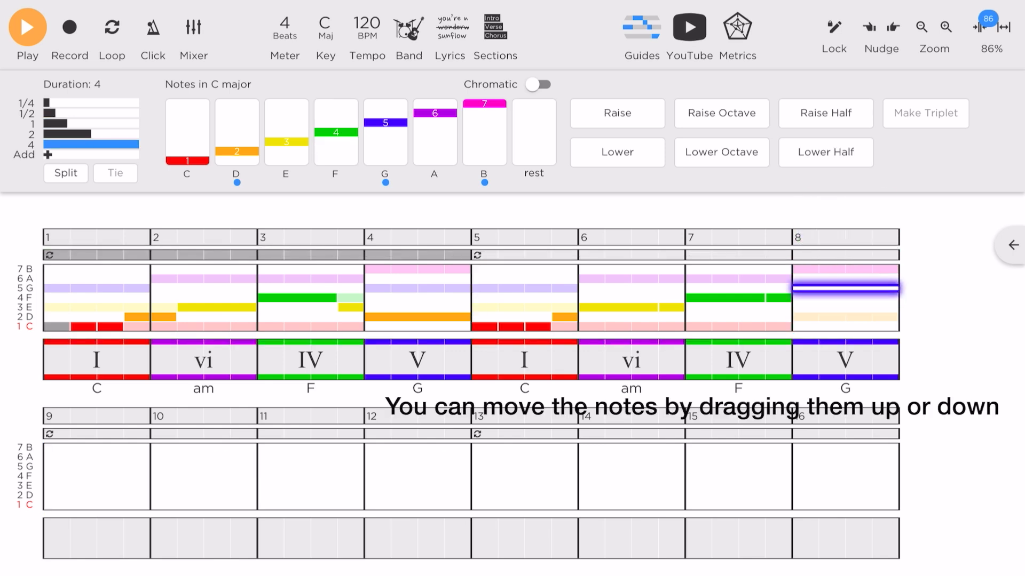
left_click(945, 27)
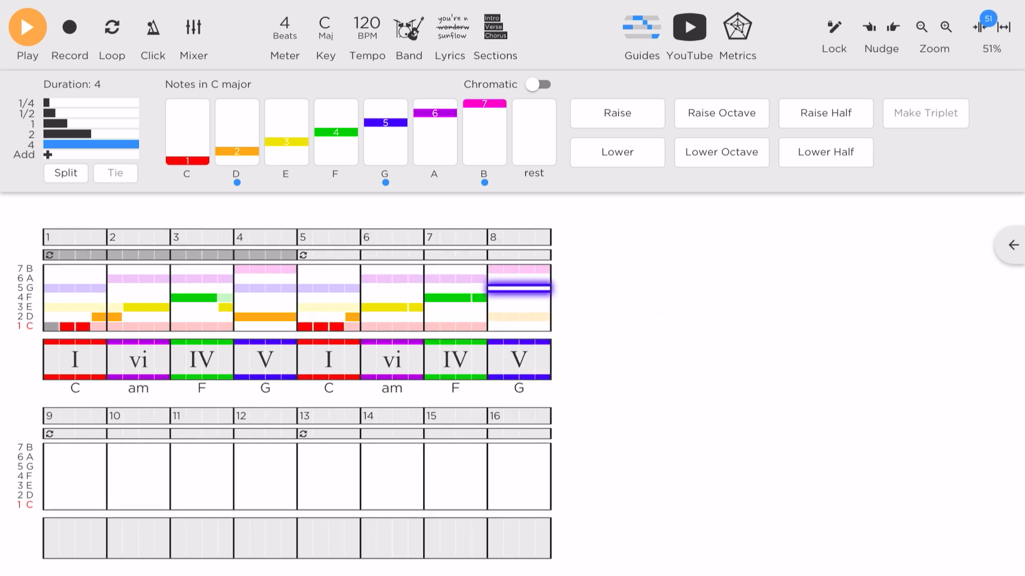
left_click(944, 28)
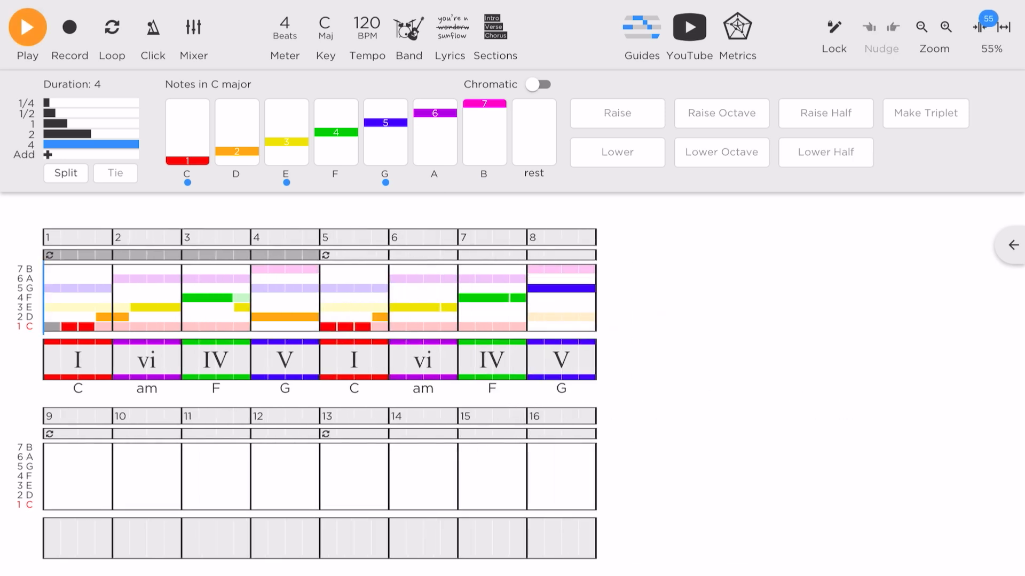
Step: Raise the tempo from 120 to 146 BPM and play the song back
left_click(366, 29)
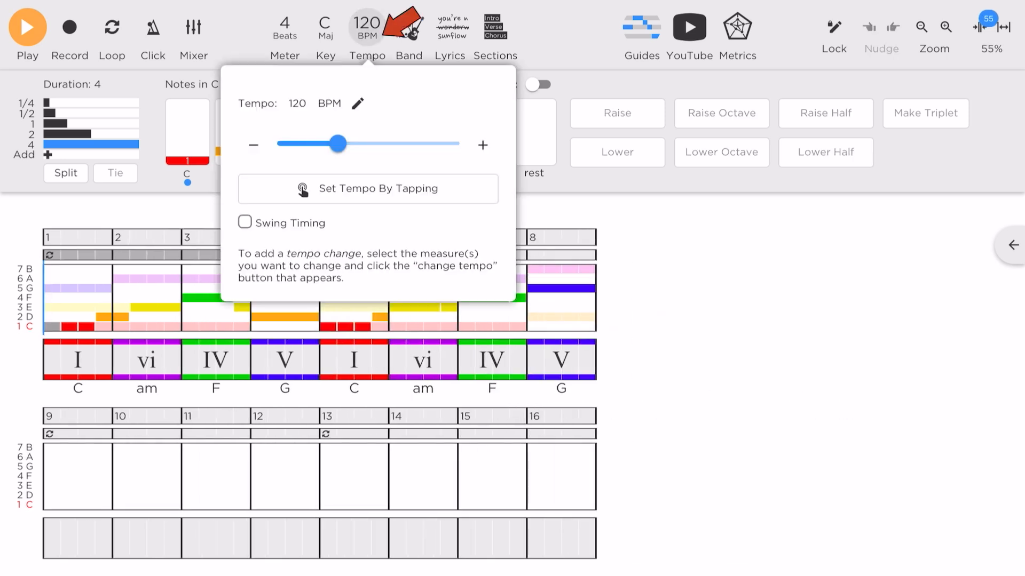
left_click_drag(337, 144, 344, 144)
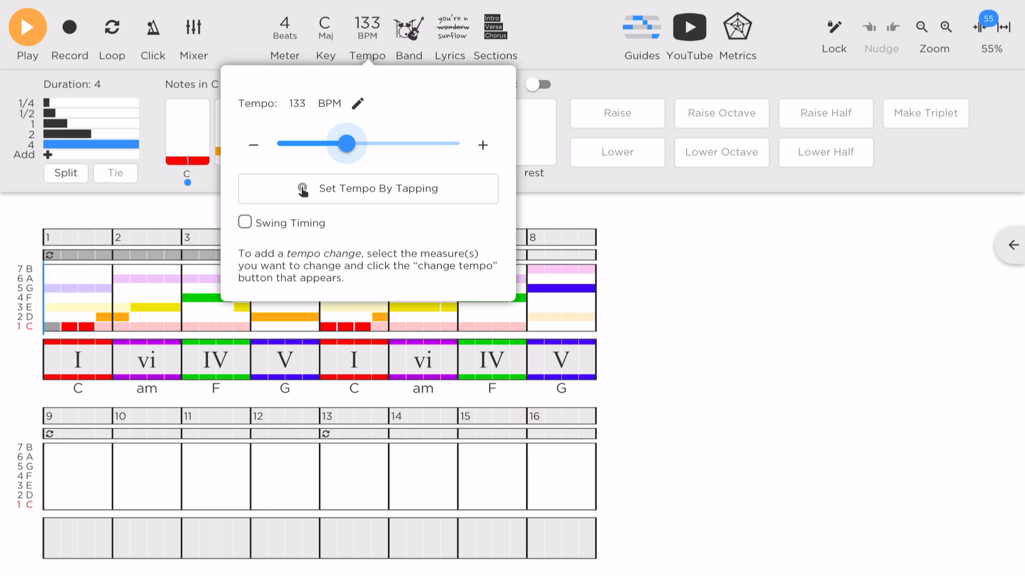
left_click_drag(345, 144, 354, 144)
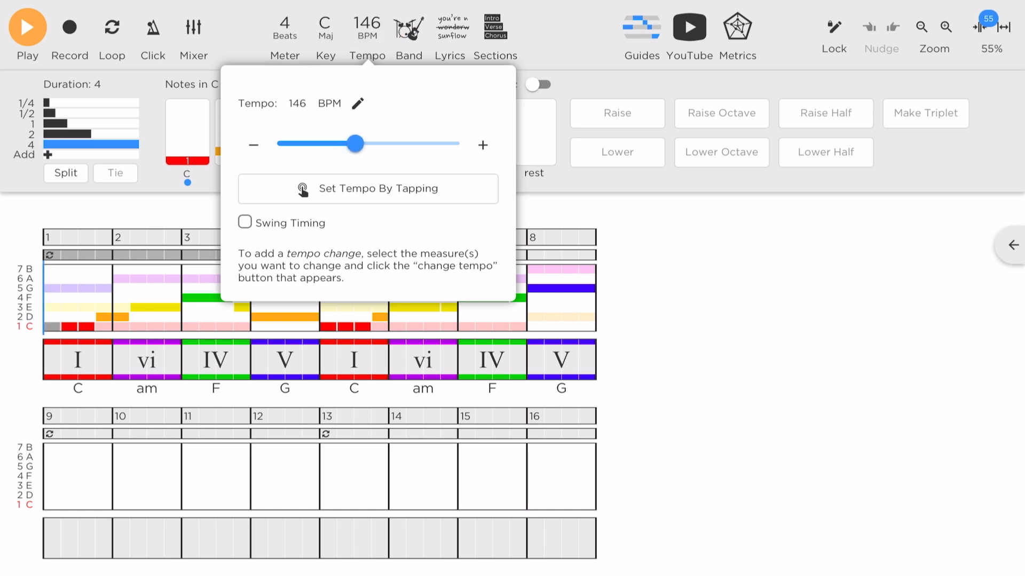
left_click(25, 27)
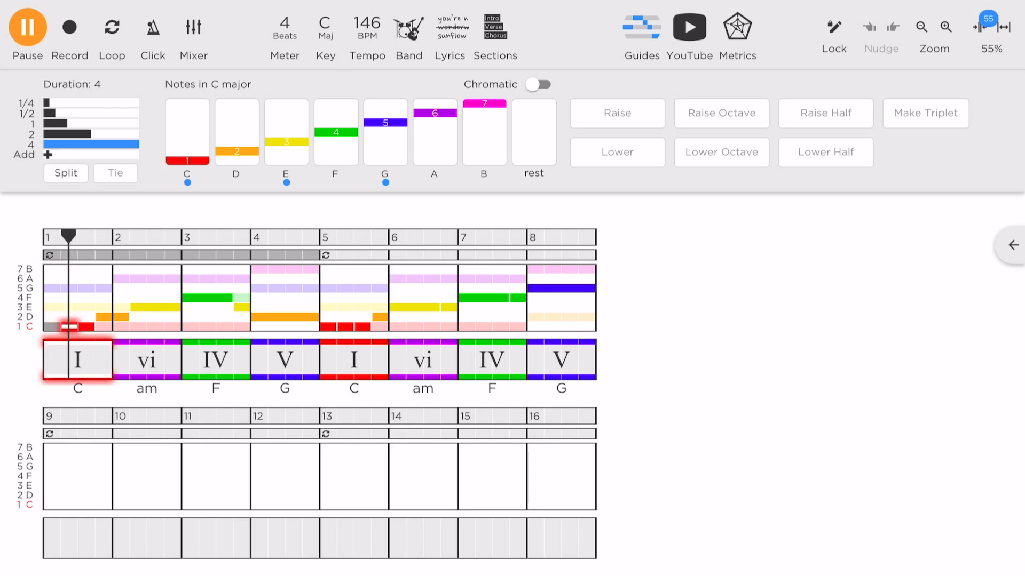